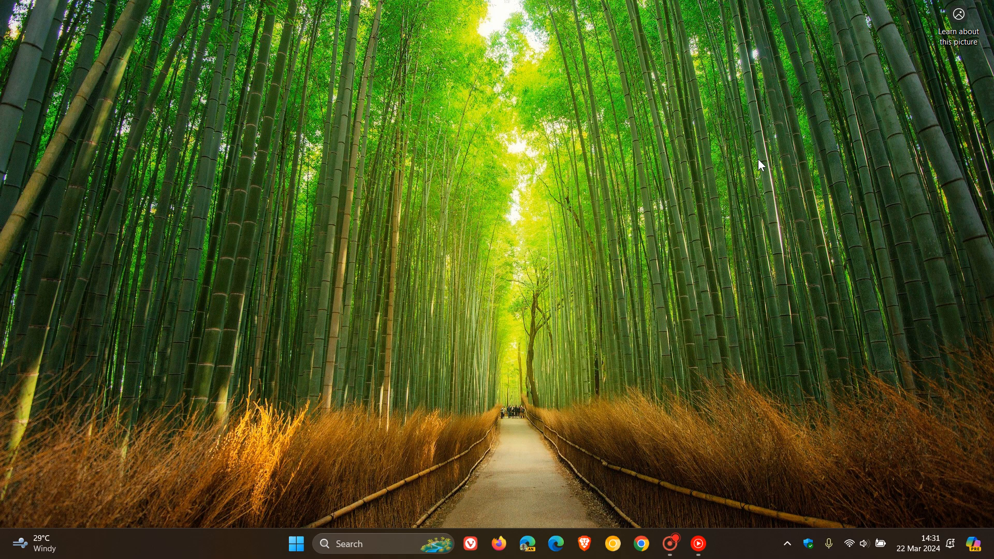
mouse_move(654, 338)
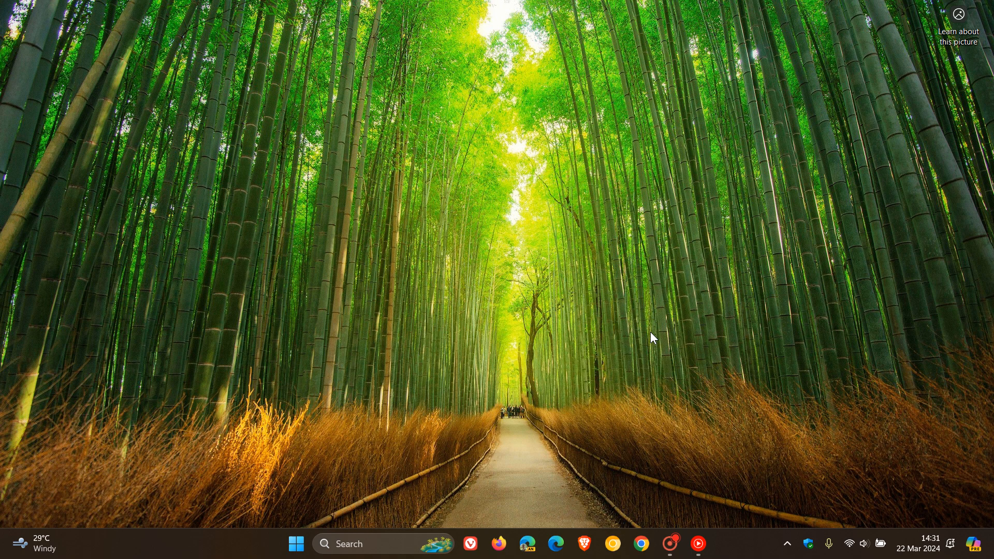
mouse_move(687, 214)
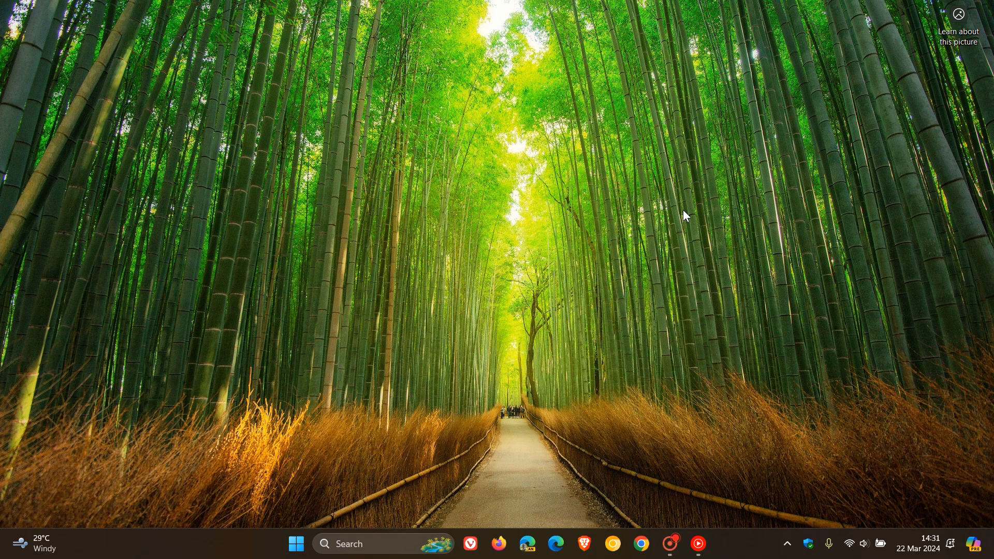
mouse_move(816, 255)
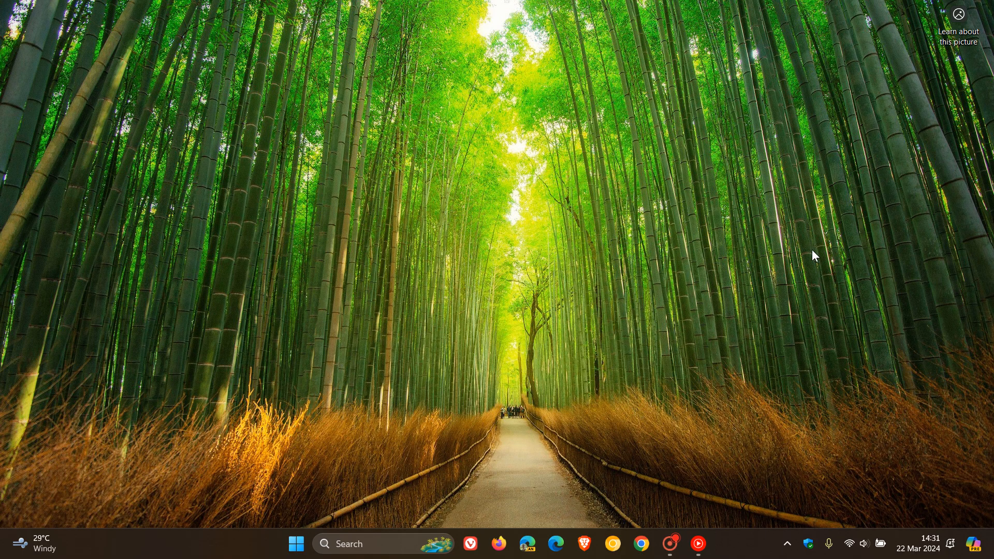
Step: Open the Copilot (preview) sidebar from its taskbar icon to reach the welcome screen
click(974, 544)
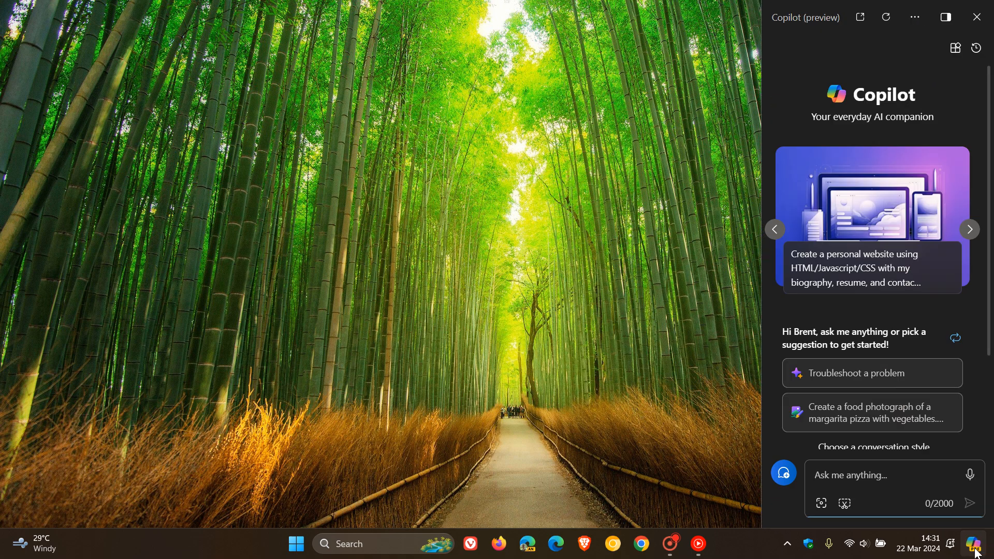
mouse_move(931, 305)
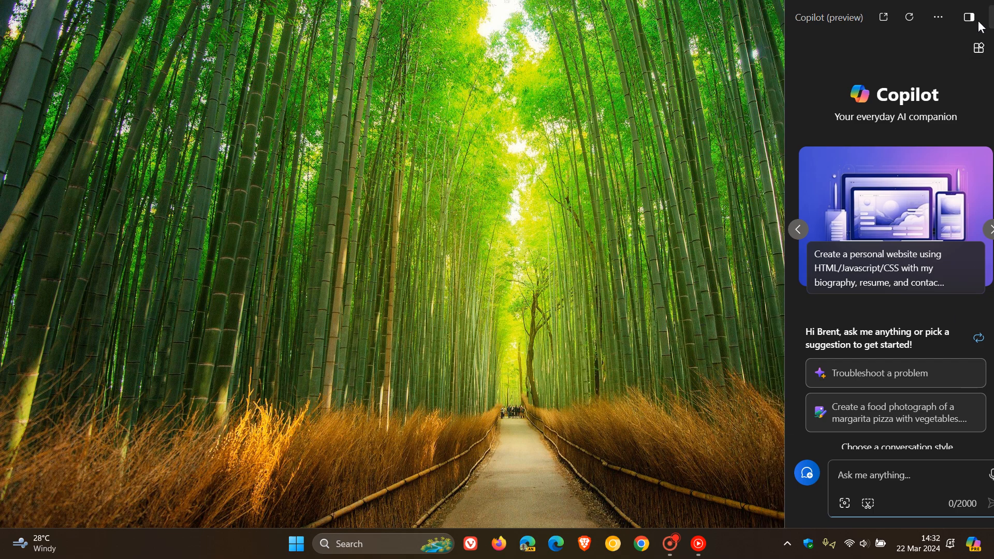
Step: Close the Copilot pane, leaving only the bamboo wallpaper desktop
click(968, 17)
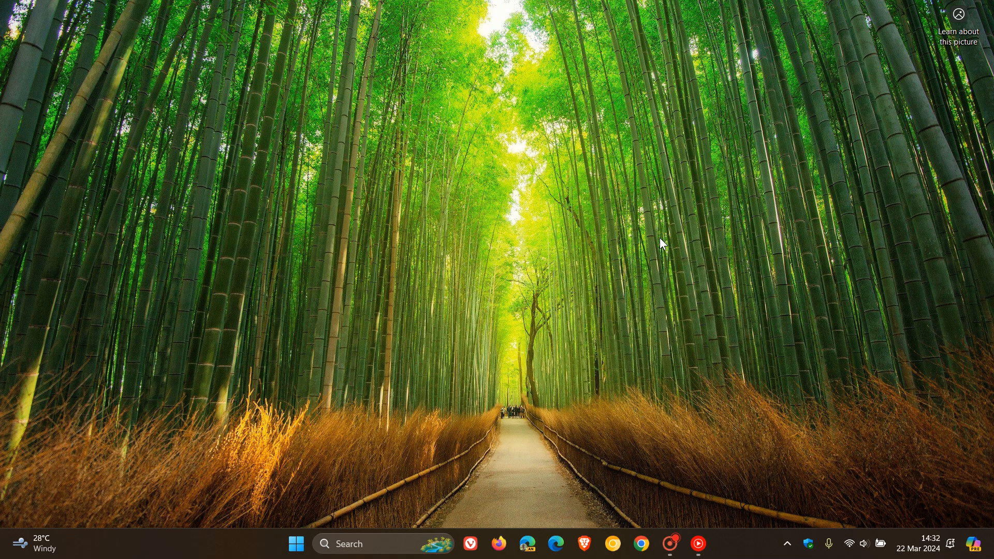
mouse_move(666, 215)
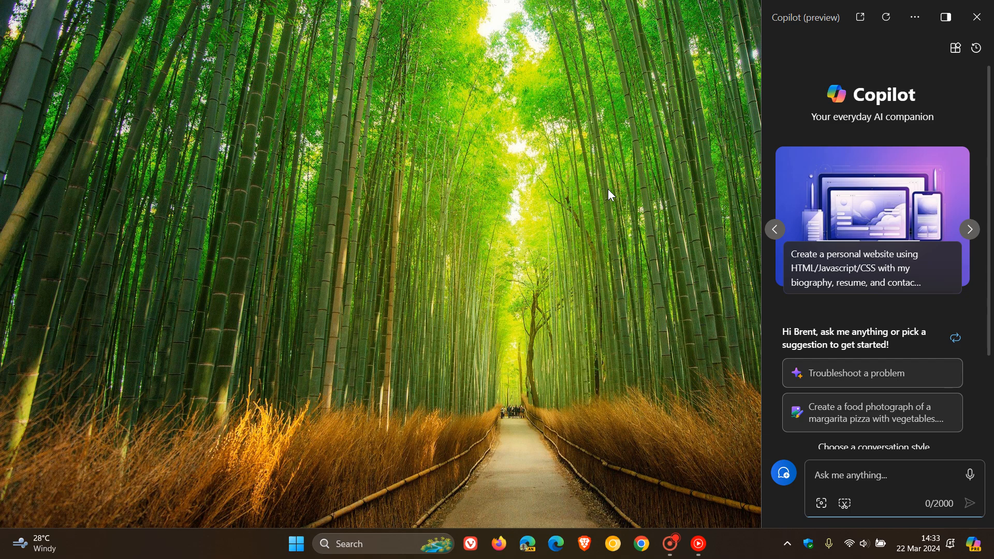
mouse_move(975, 21)
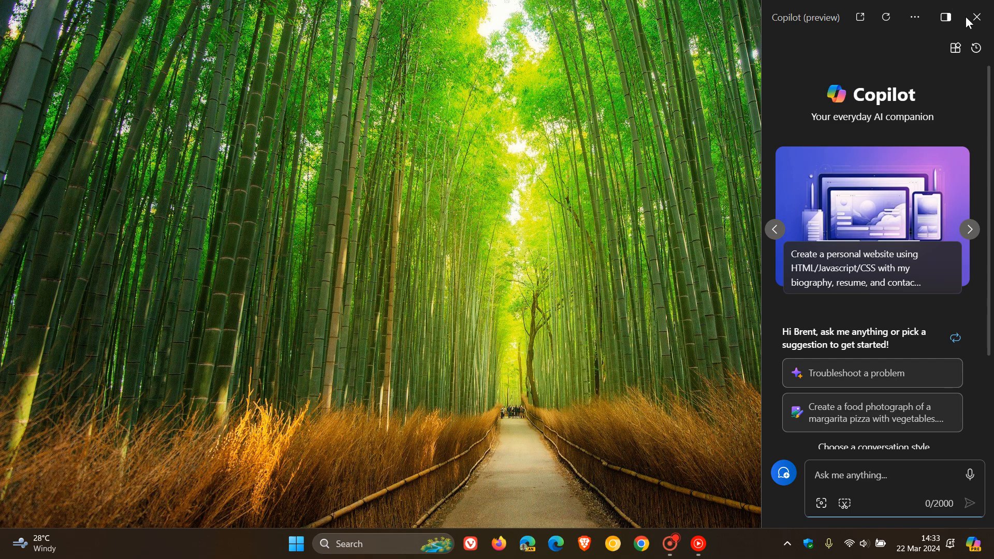
click(977, 17)
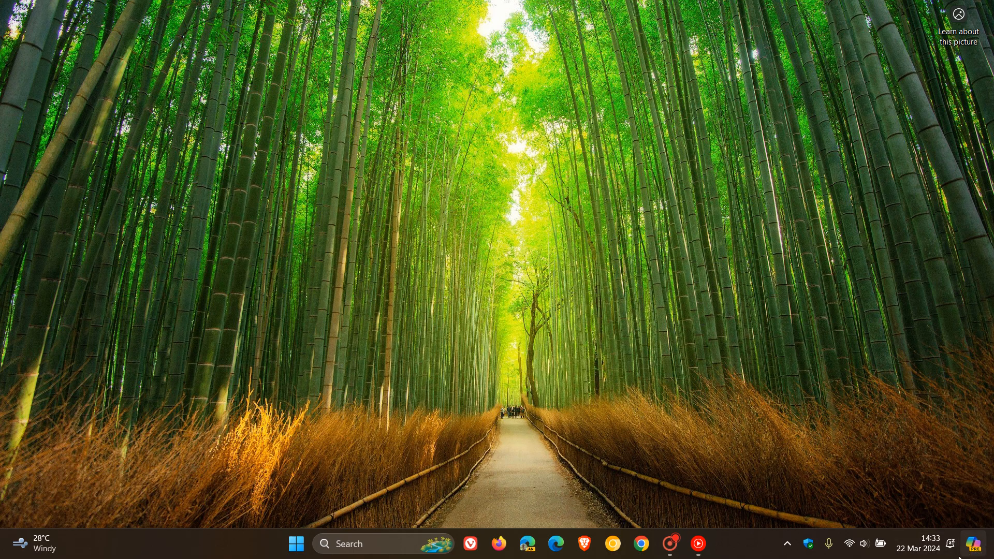
mouse_move(792, 273)
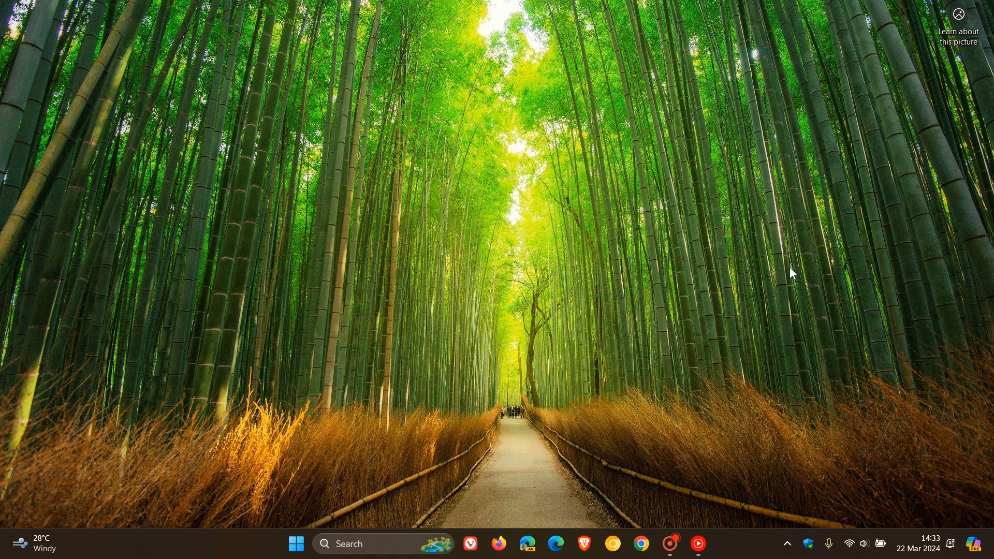
mouse_move(615, 243)
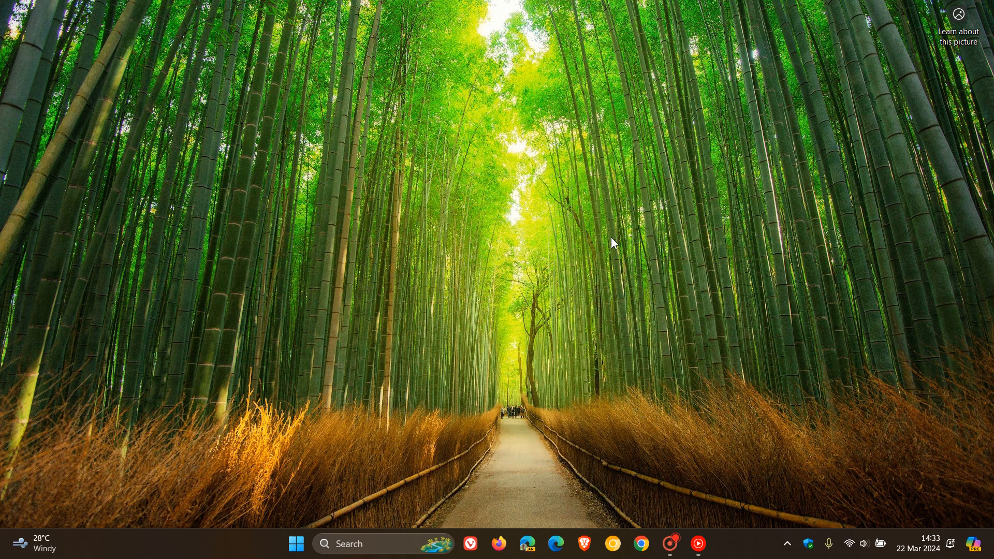